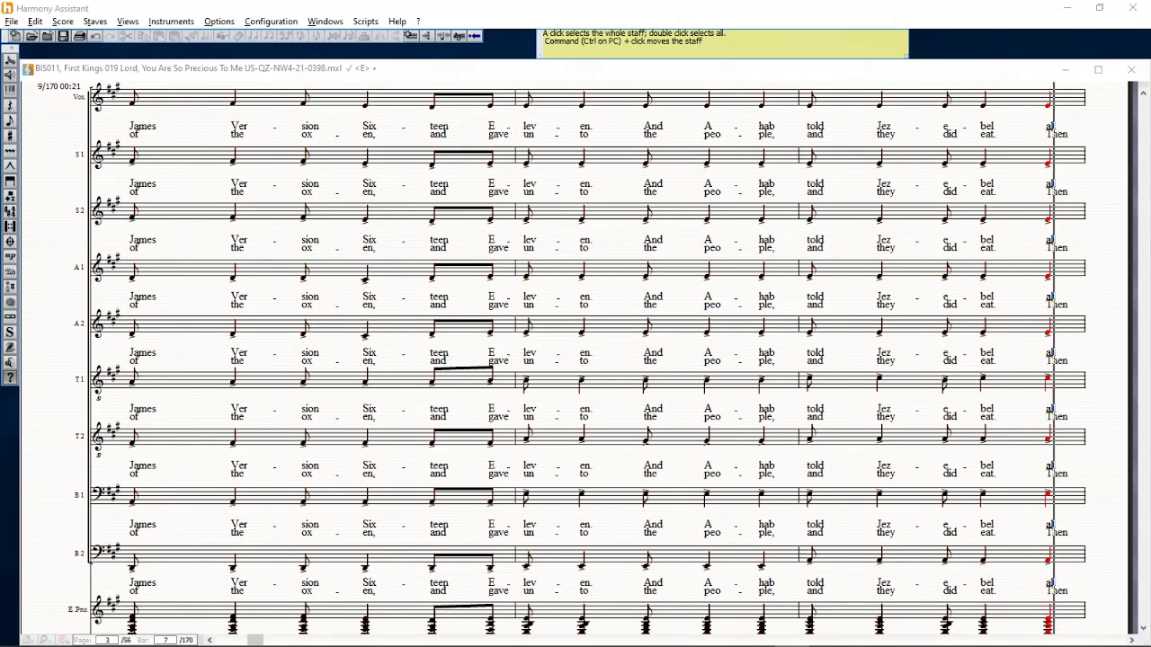
scroll(right, 3)
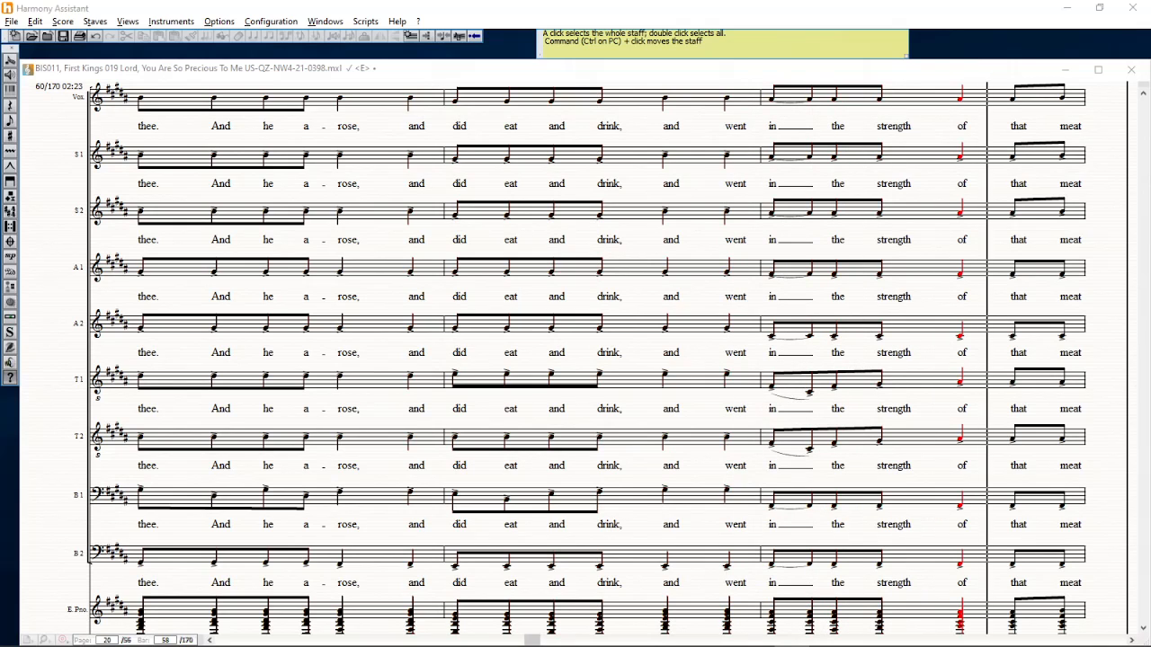
scroll(right, 3)
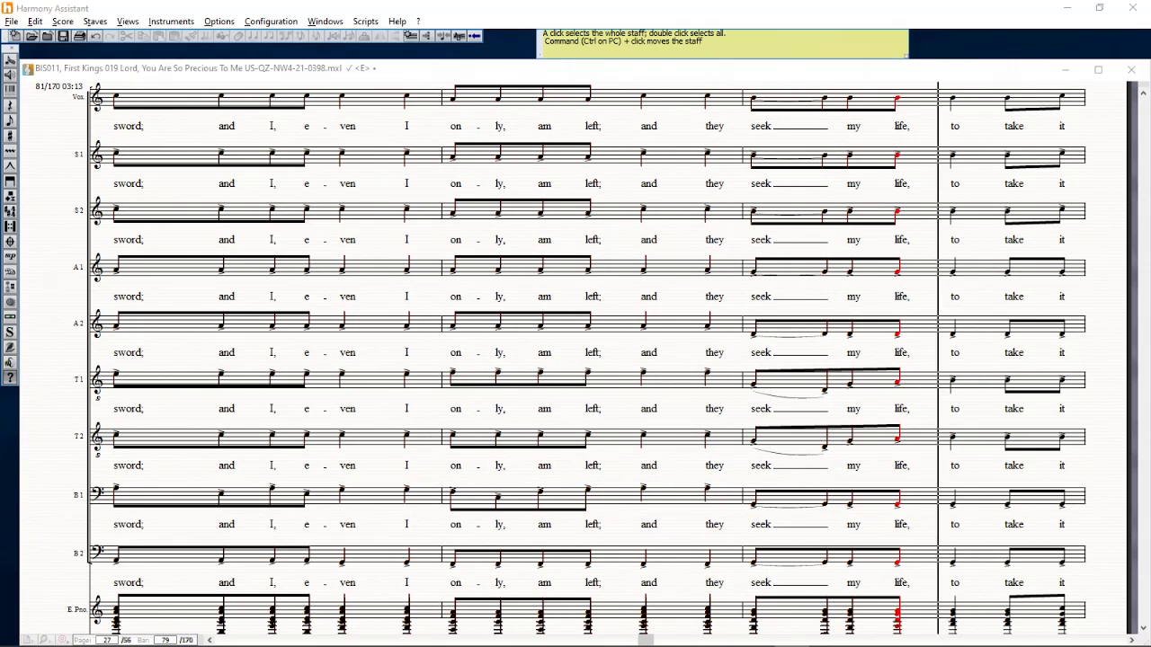
scroll(right, 3)
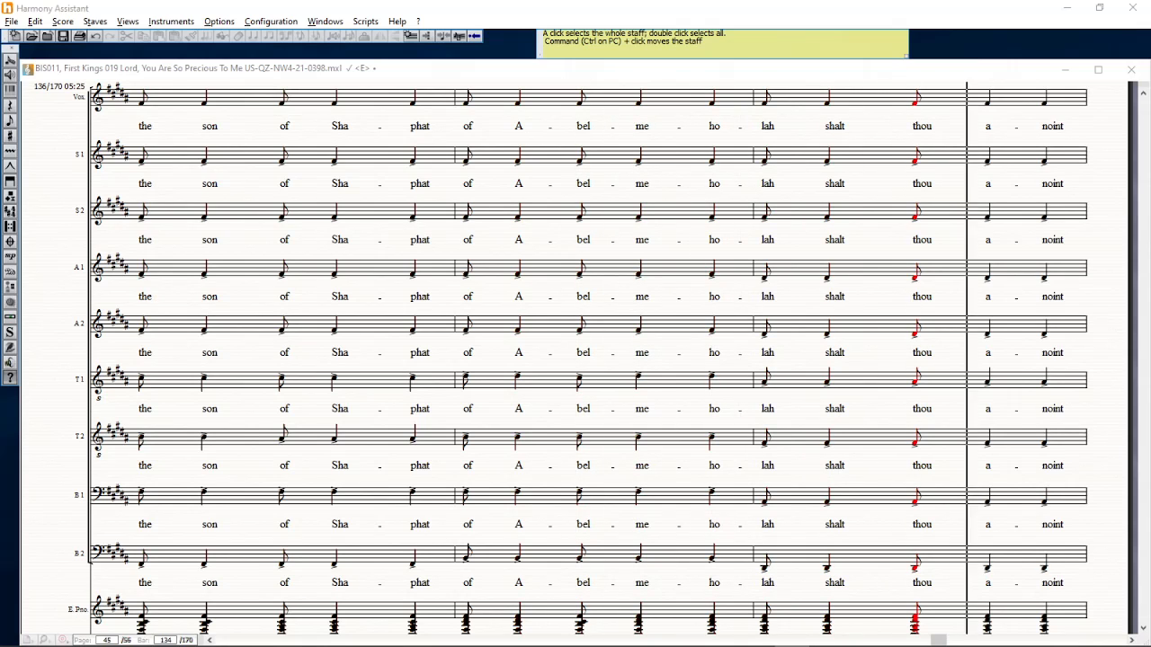
scroll(right, 3)
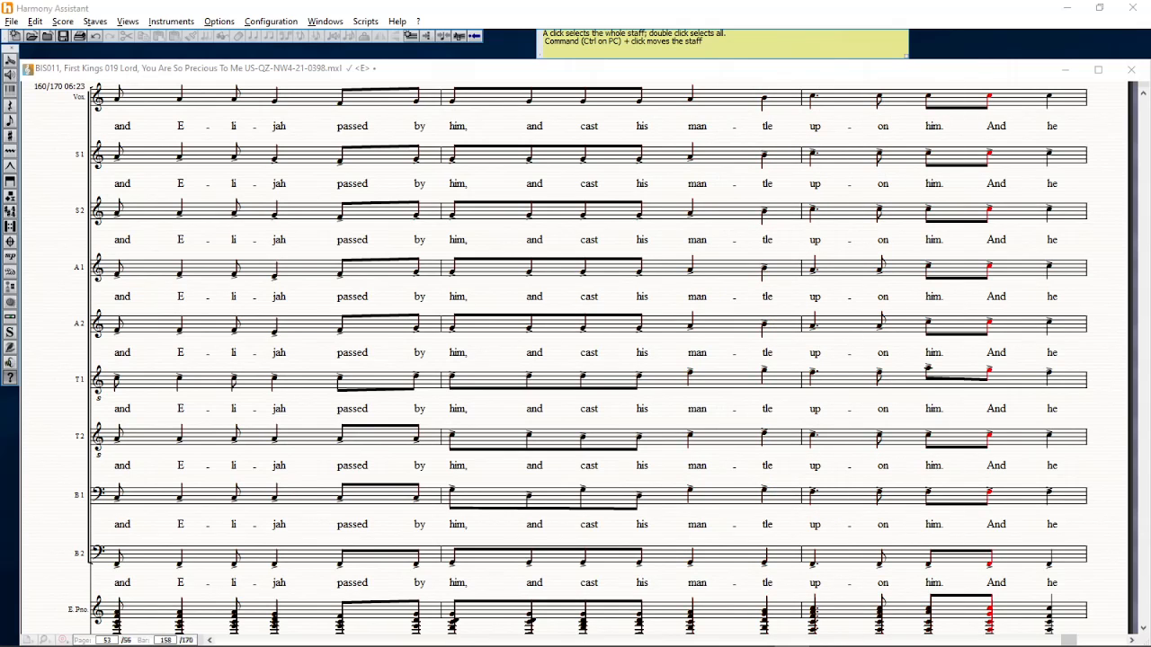
scroll(down, 3)
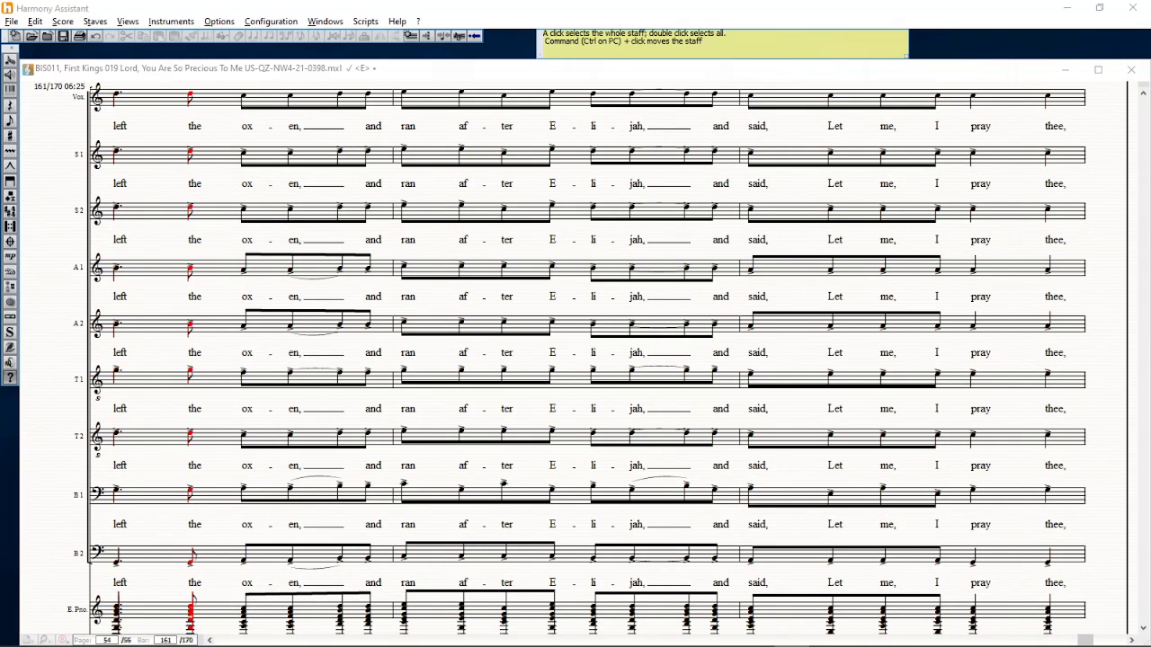